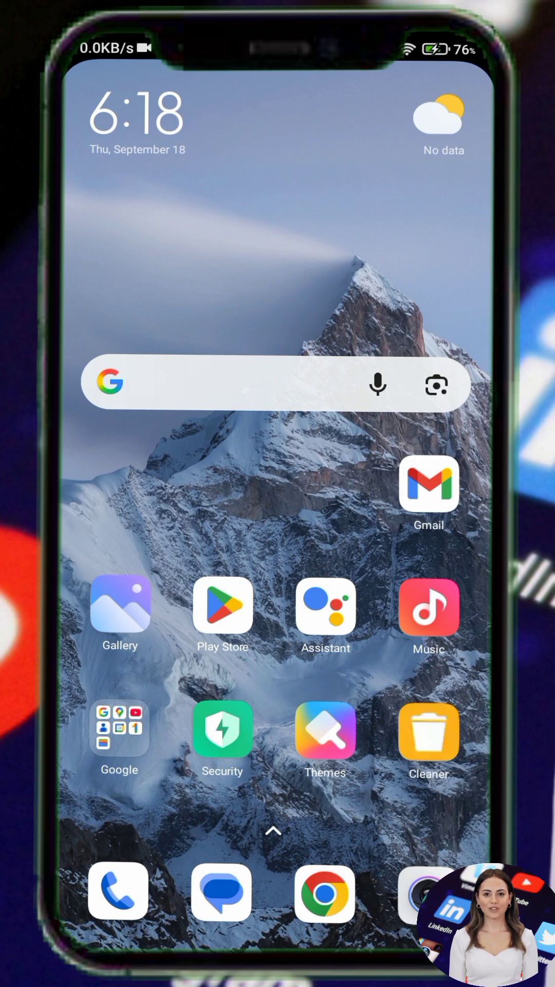
- Install HTTP Custom - AIO Tunnel VPN from Play Store and launch it
click(223, 608)
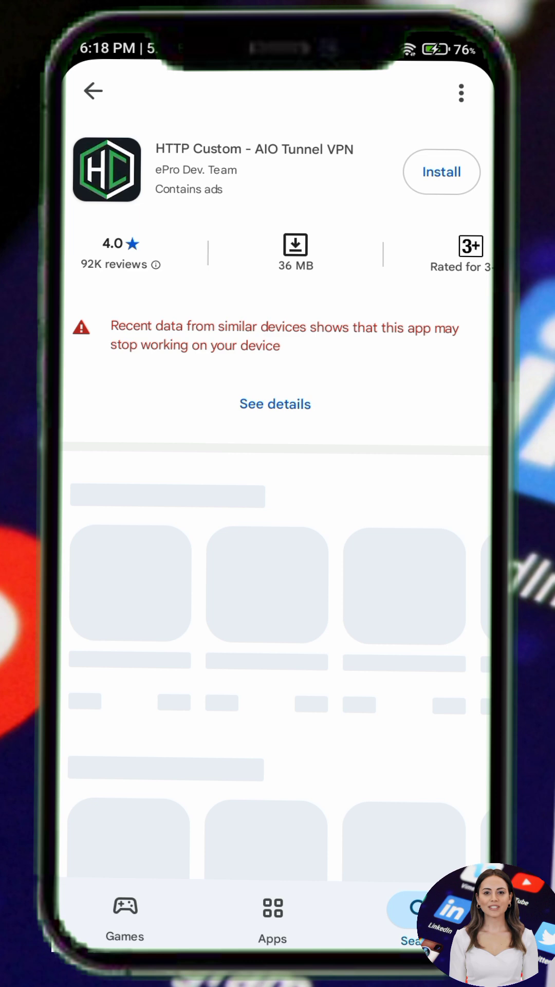
click(441, 172)
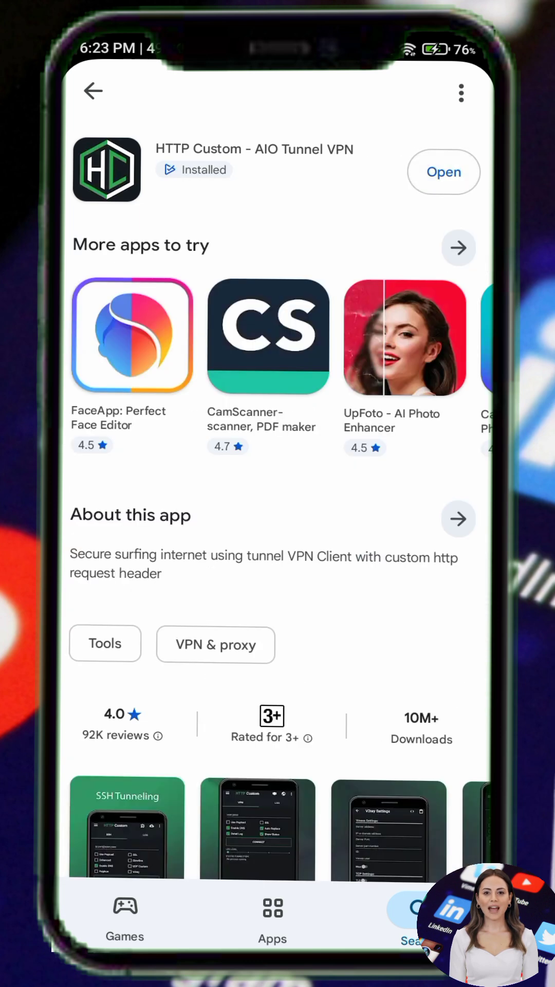
click(443, 172)
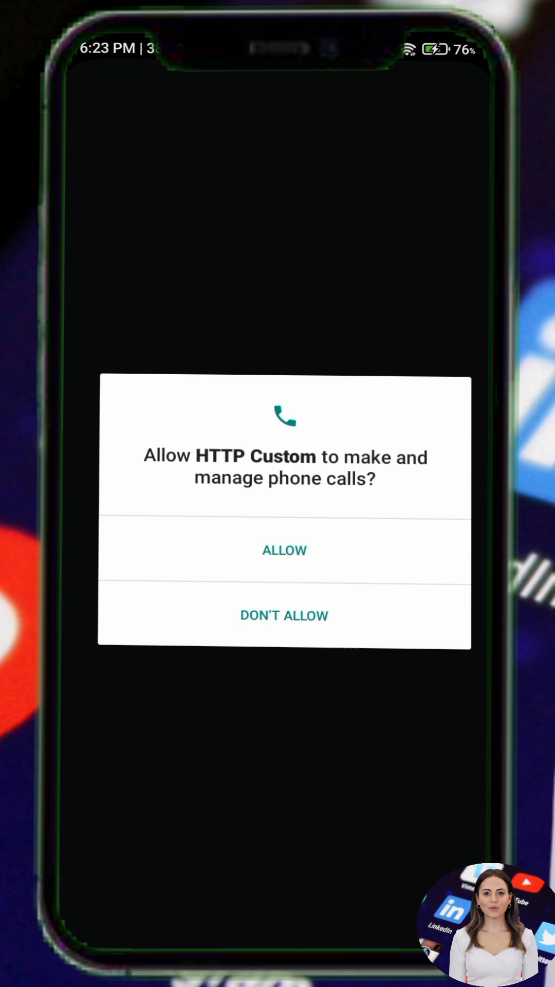
- Allow the phone permission, then install and launch VPN Servers for OpenVPN
click(284, 549)
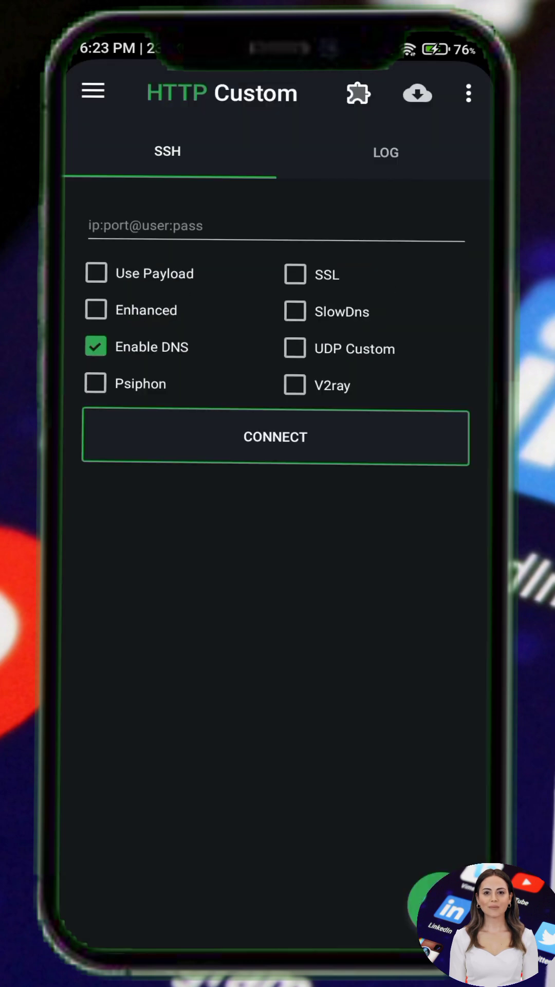
click(93, 93)
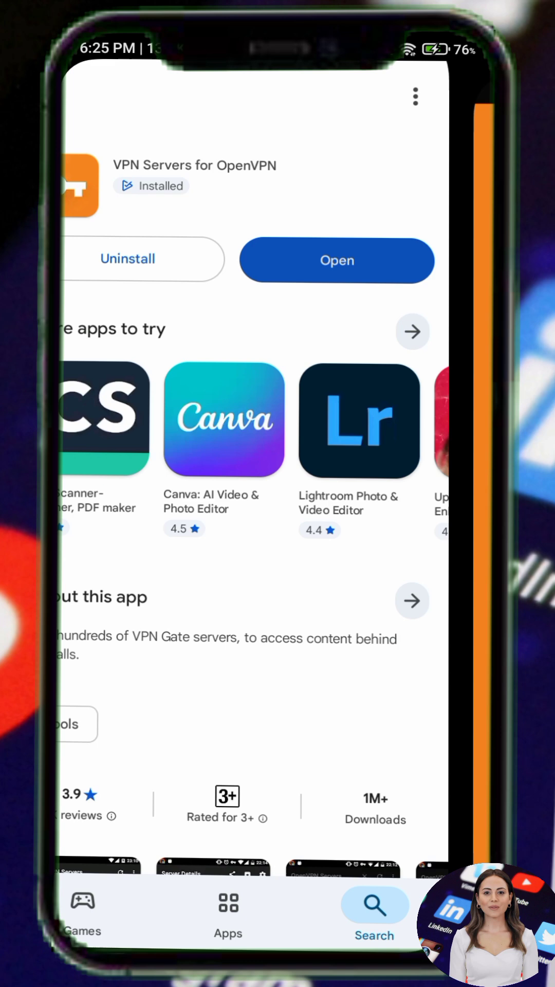
click(337, 260)
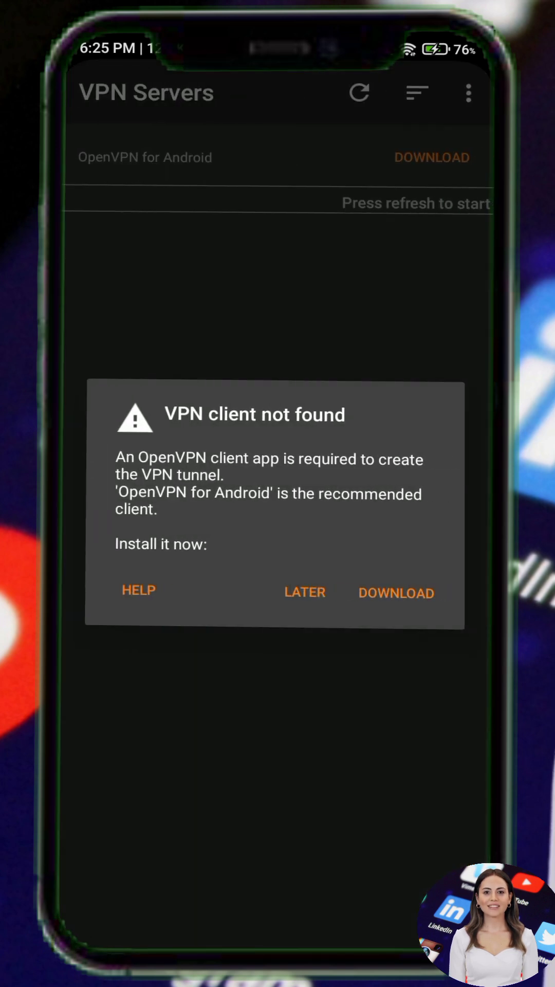
- Dismiss the client warning, save the Korea Made-upAbsolutePlayer server config, and return to HTTP Custom's VPN tab
click(396, 592)
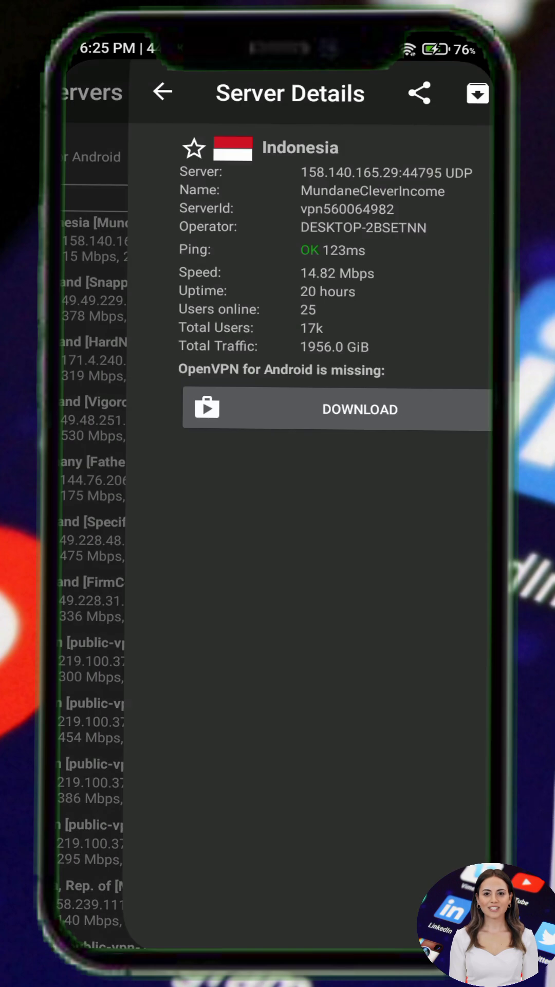
click(360, 409)
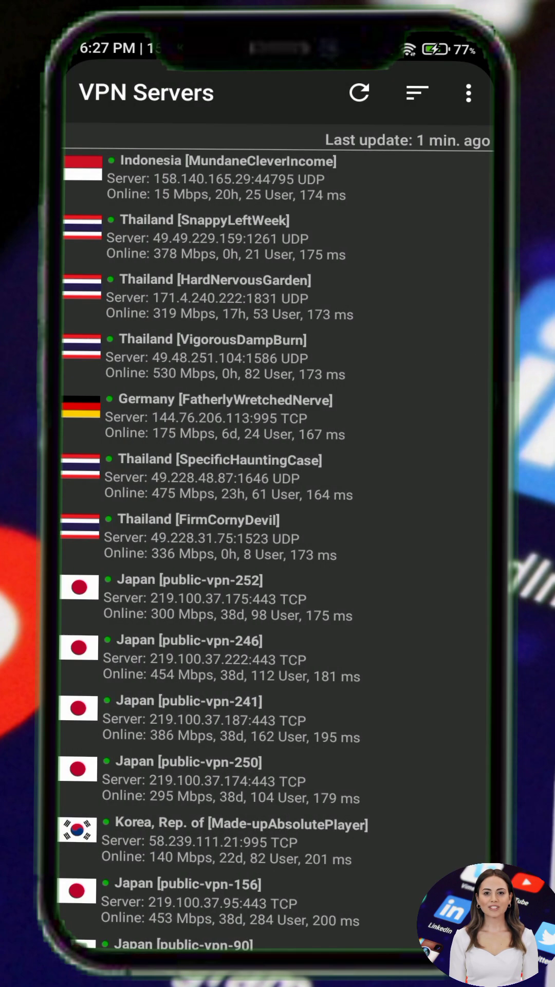
click(240, 841)
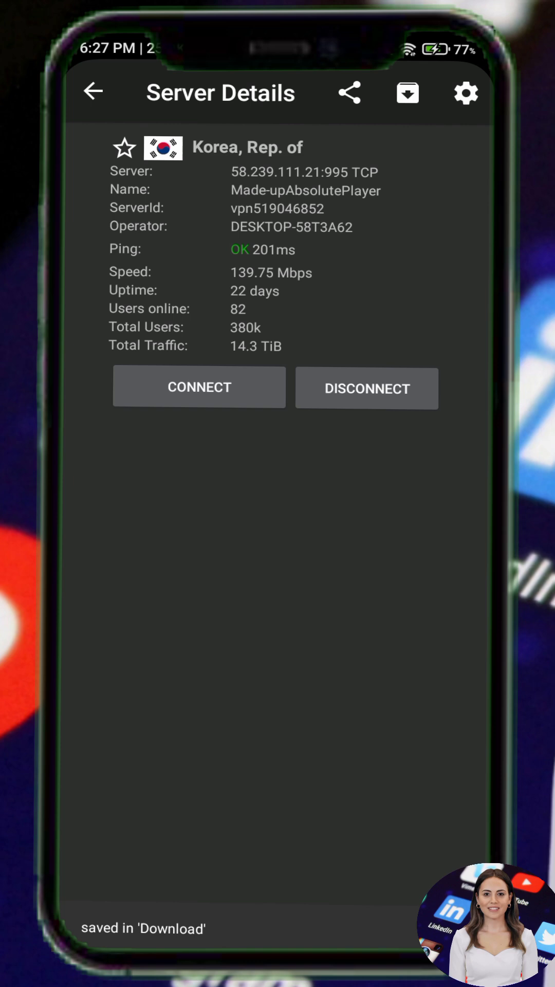
click(94, 93)
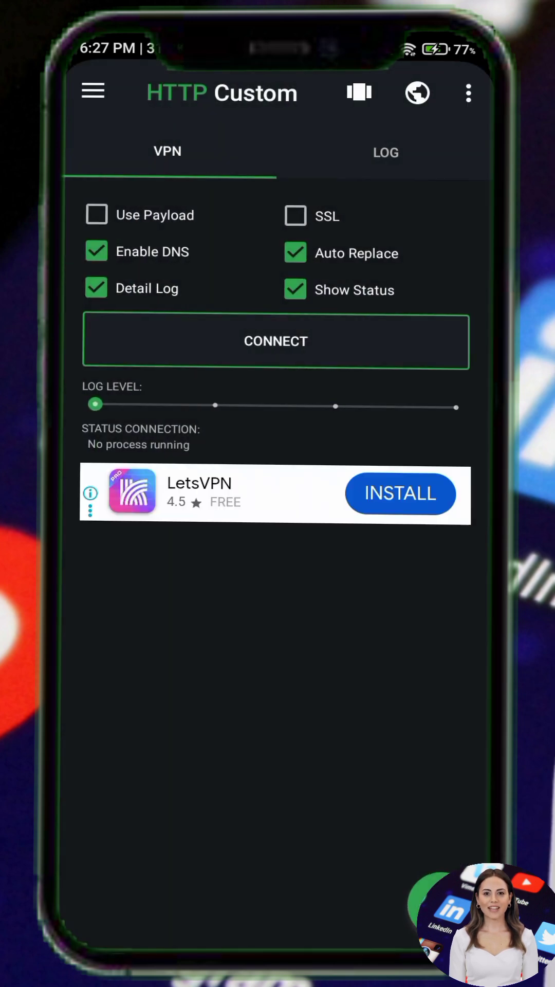
- Start the VPN connection and approve Android's connection request with OK
click(276, 342)
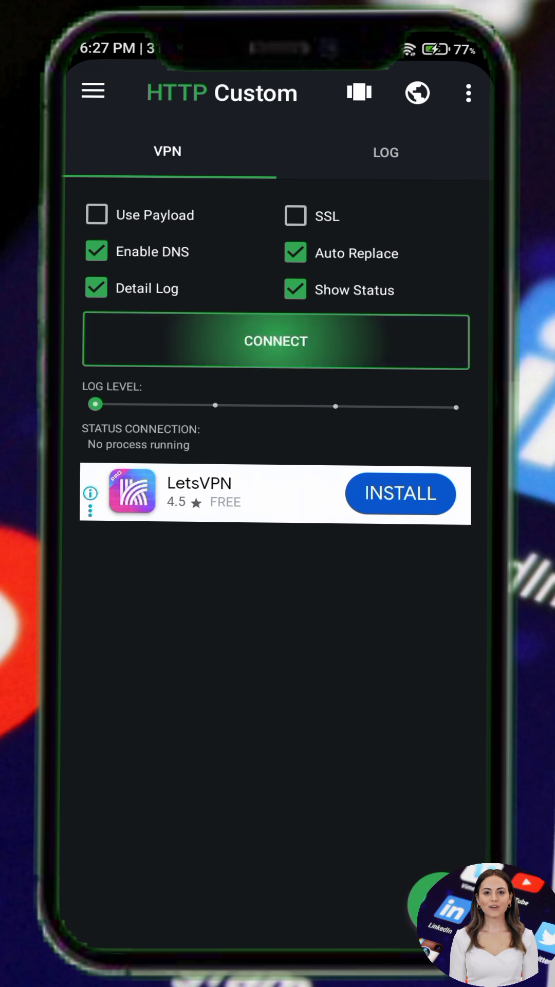
click(276, 341)
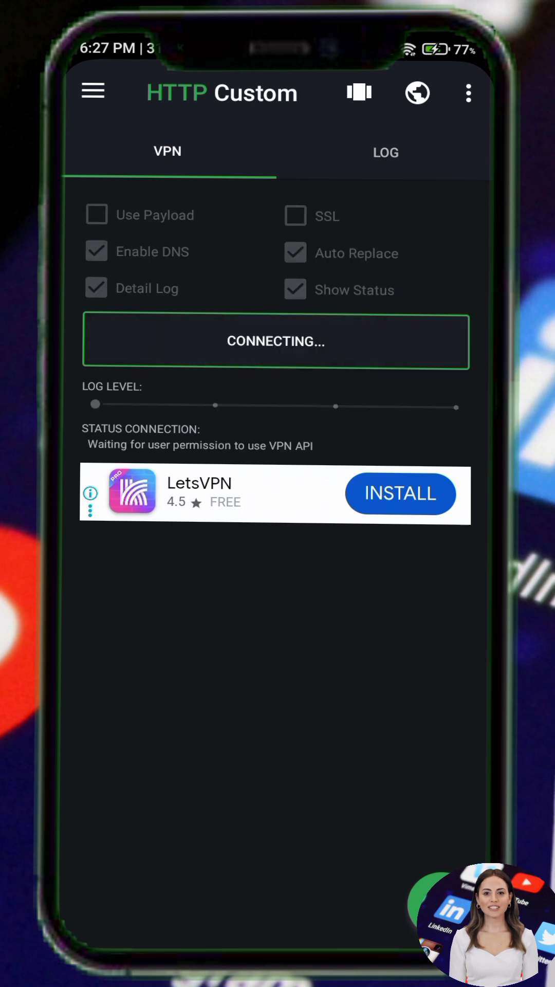
click(276, 340)
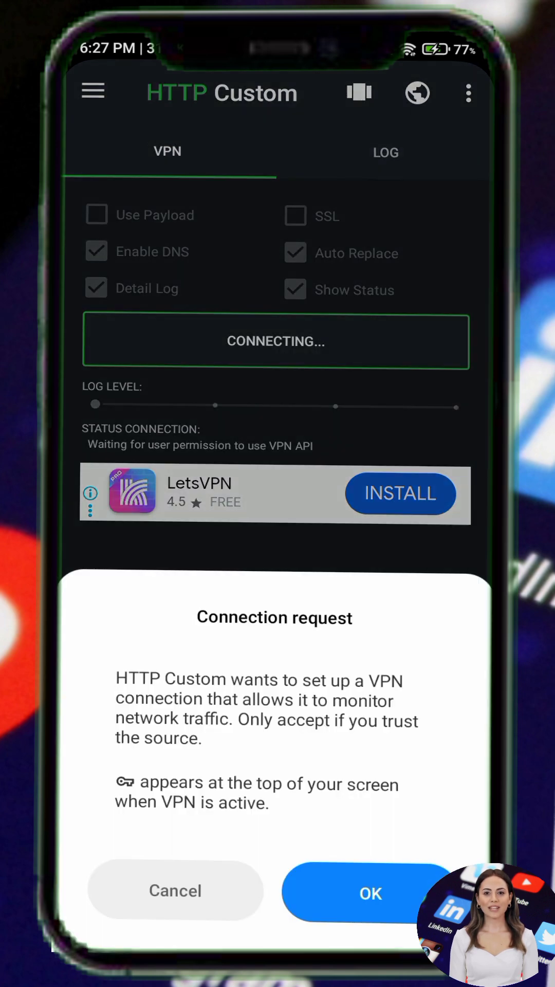
click(175, 891)
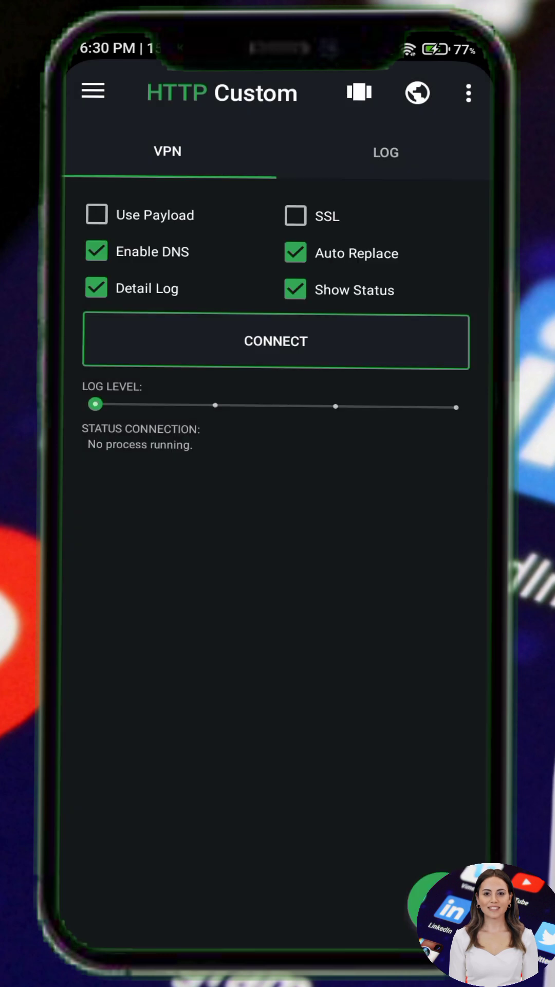